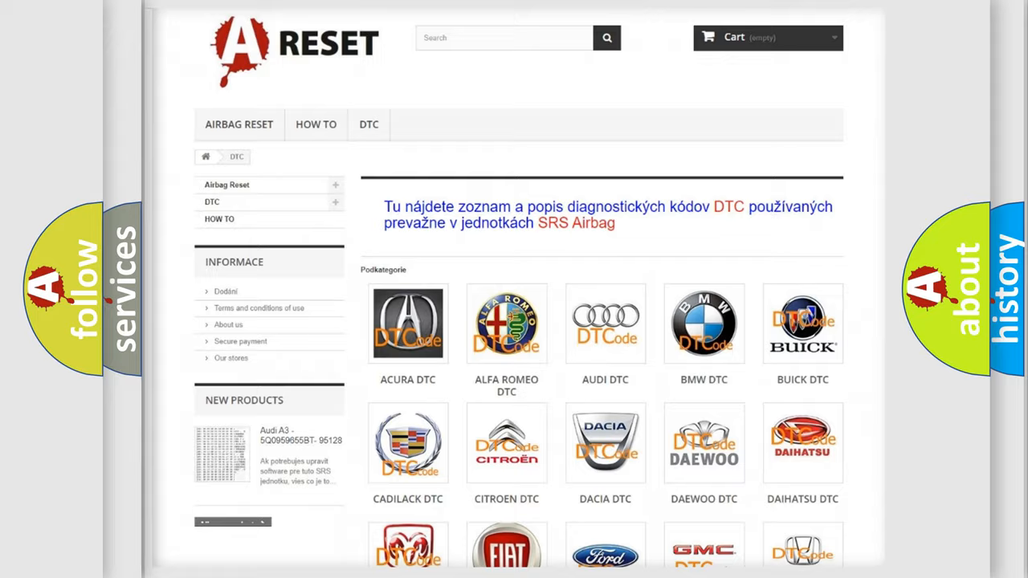
# Scroll down the DTC brand grid to bring the Chevrolet DTC tile into view.
pyautogui.scroll(-3)
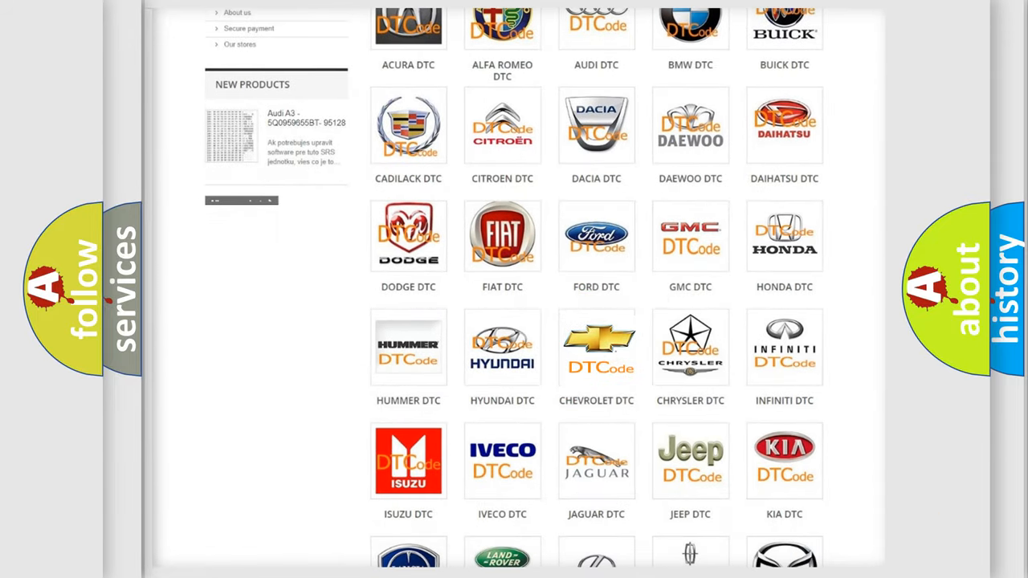
# Open Chevrolet DTC and scroll through its airbag fault codes from B0002 onward, then back up.
pyautogui.click(595, 347)
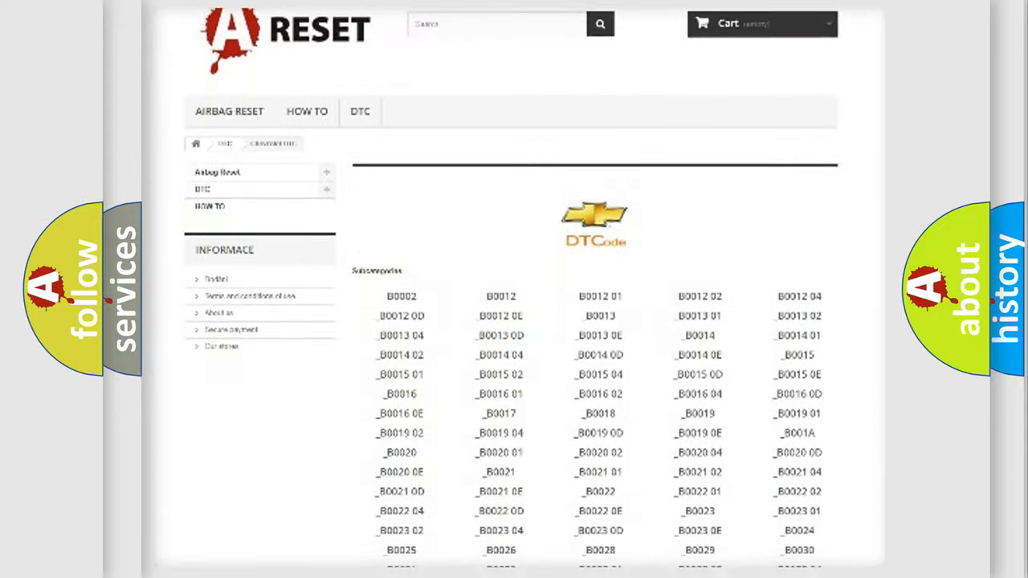
pyautogui.scroll(-3)
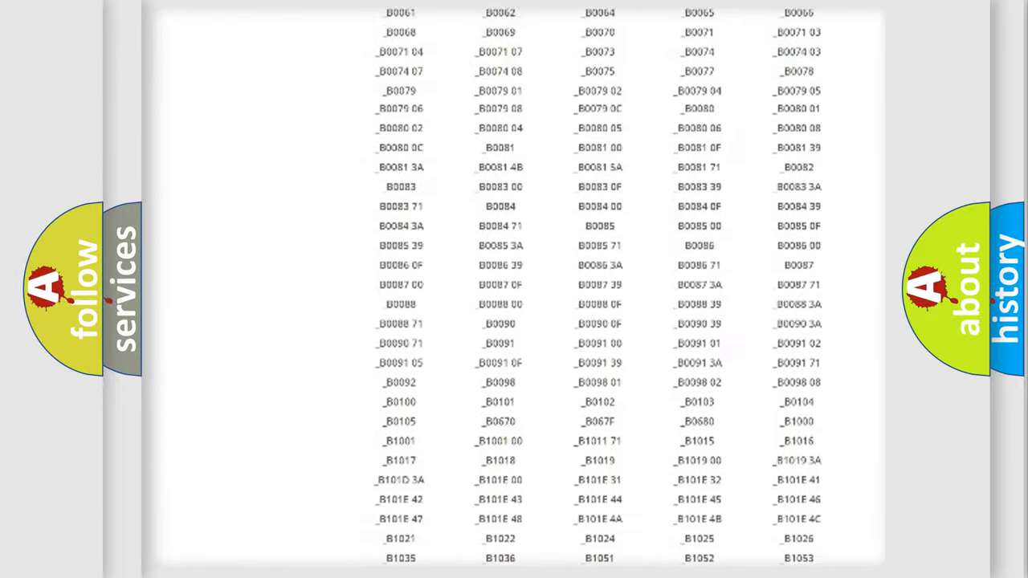
pyautogui.scroll(3)
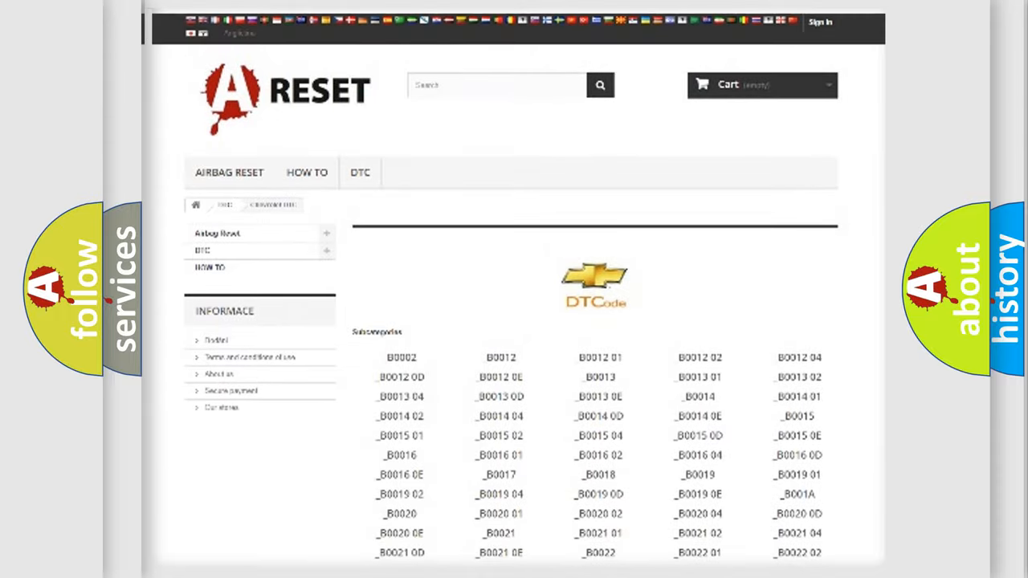